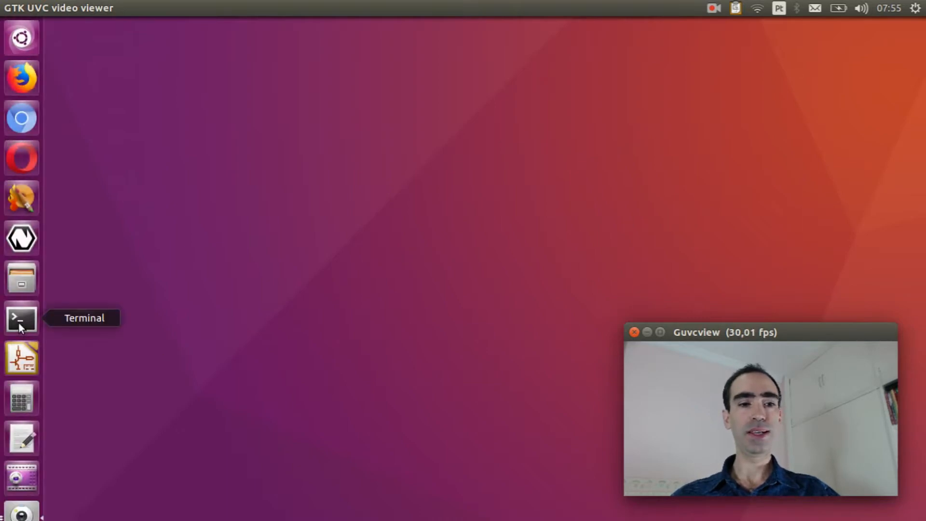
- Open a terminal and change into the nuttxspace/nuttx directory
left_click(22, 318)
type("cd")
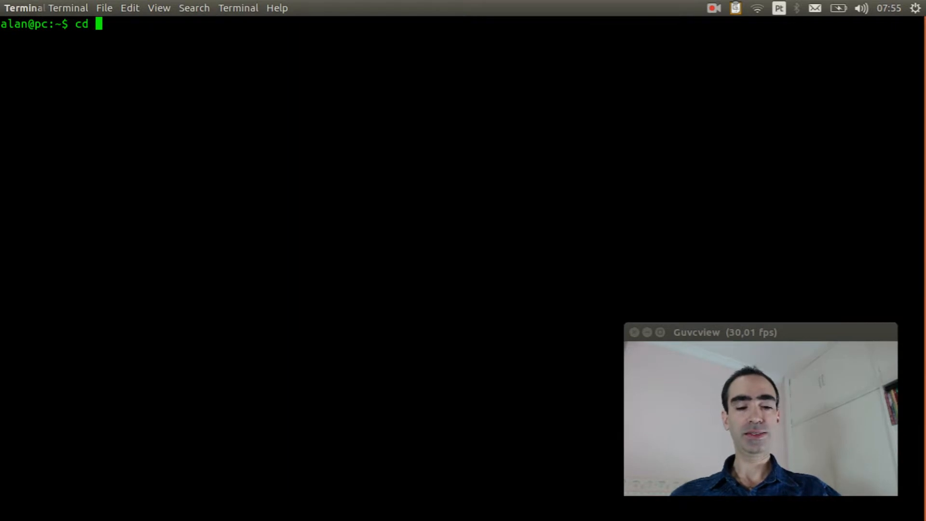
type("nuttxspace/nu")
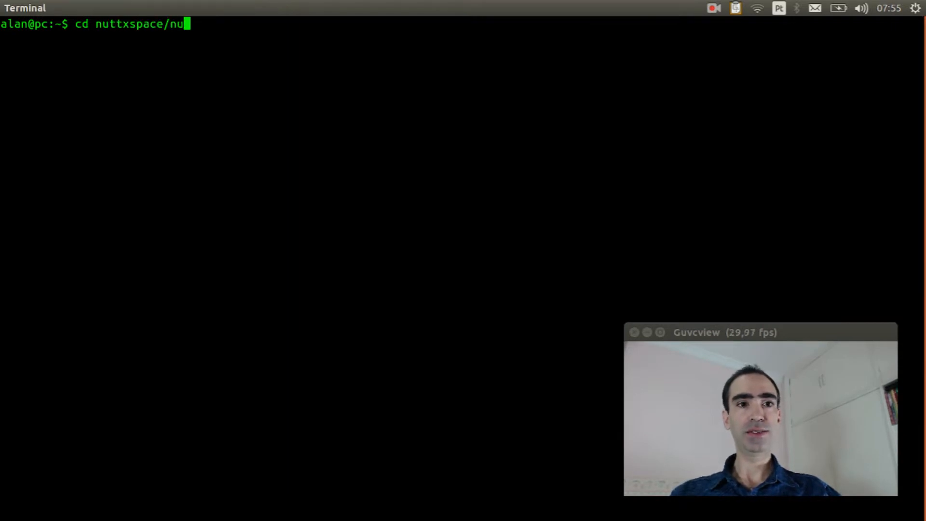
key("Return")
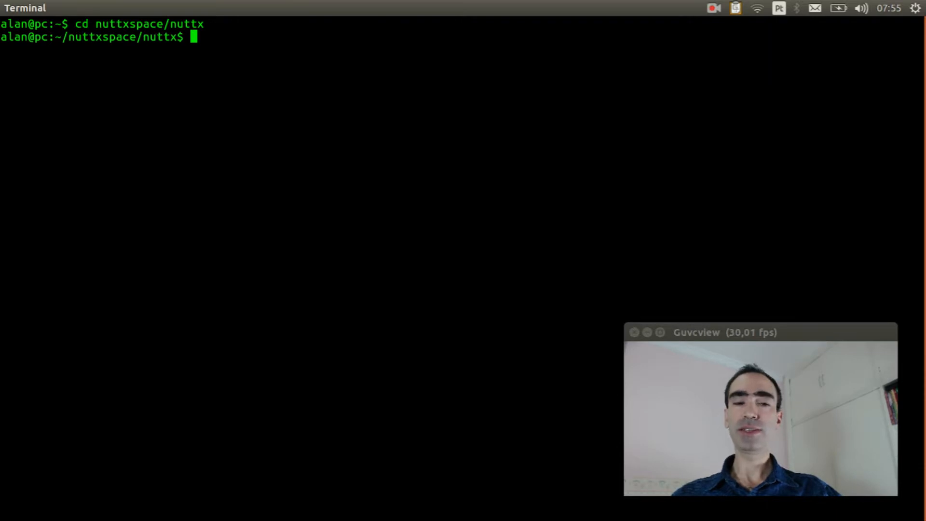
- Run make distclean to wipe the old build, then clear the screen
type("make distclean")
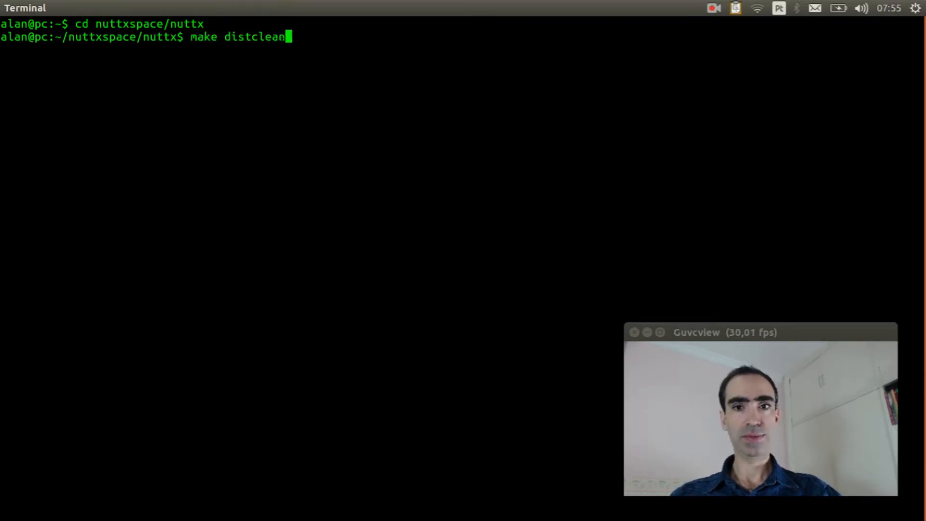
key("Return")
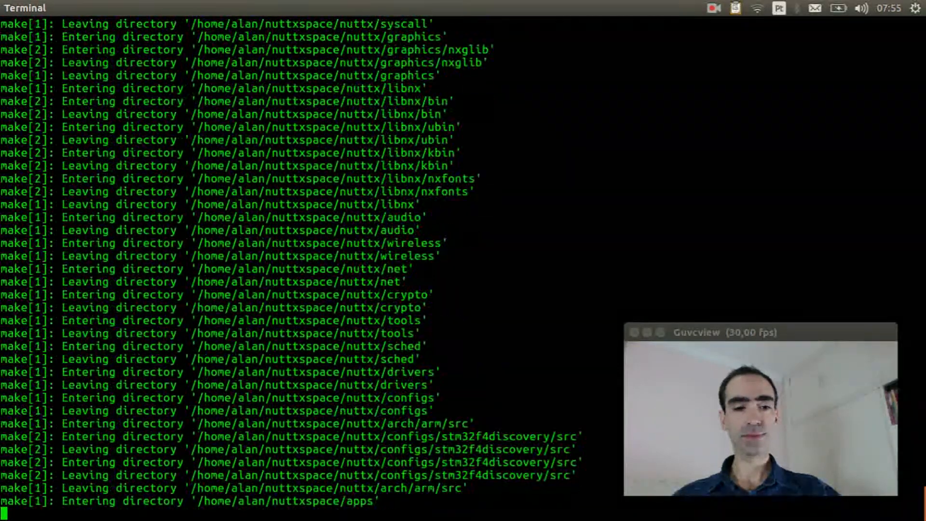
type("cle")
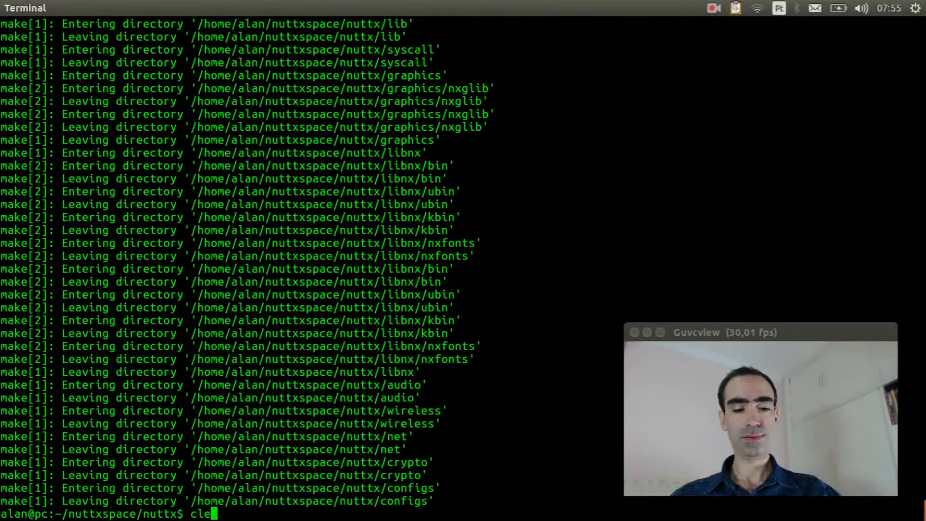
key("Return")
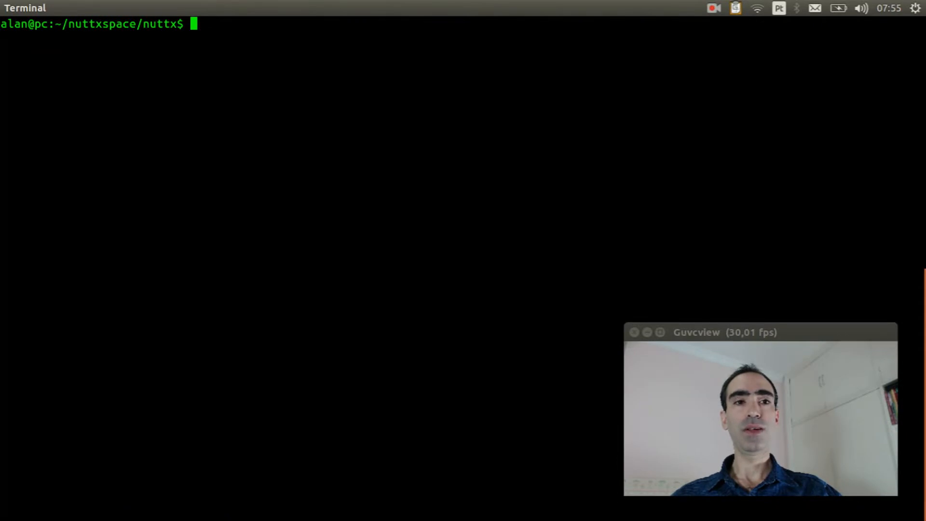
- Run ./tools/configure.sh stm32f4discovery/nsh to load the board configuration
type("./to")
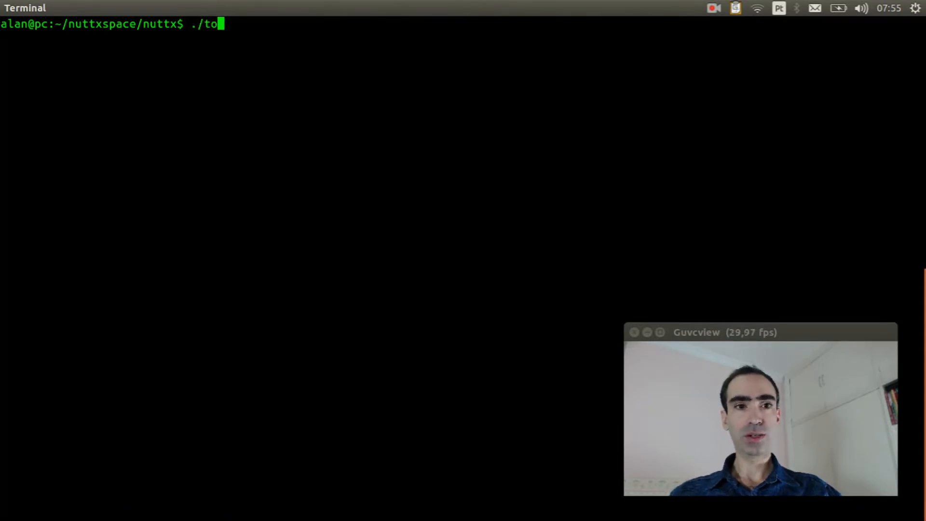
type("ols/confi")
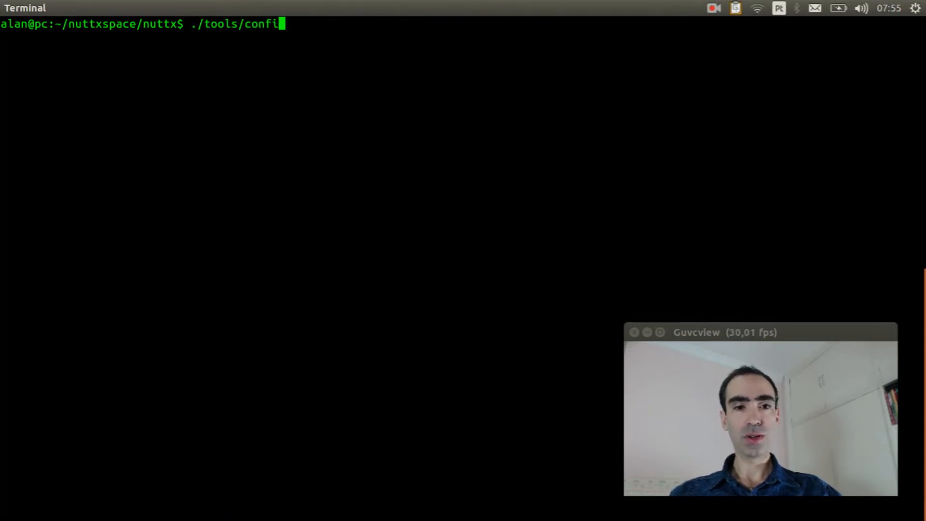
type("gure.")
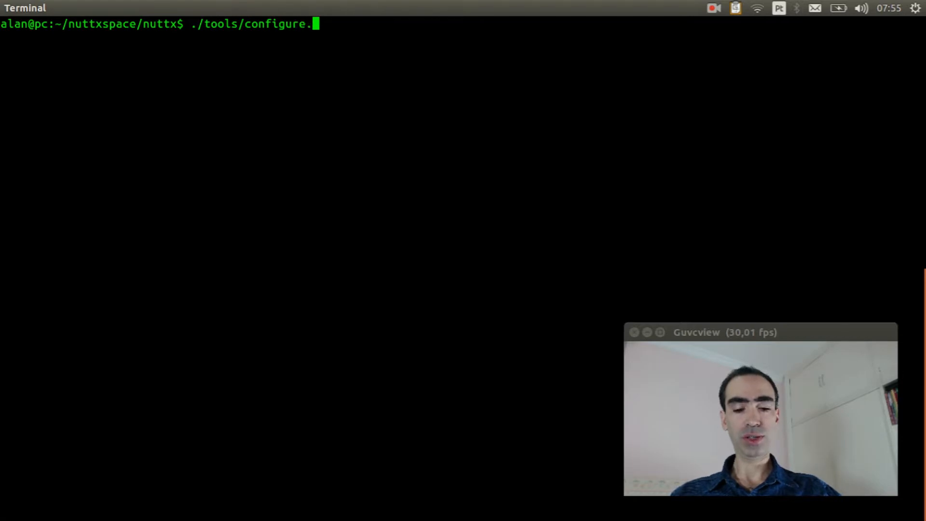
type("sh stm")
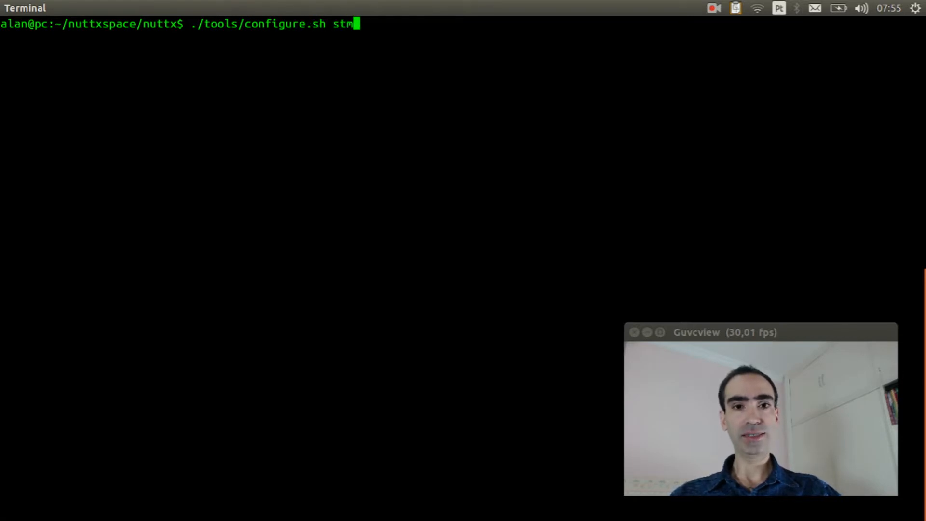
type("32f4d")
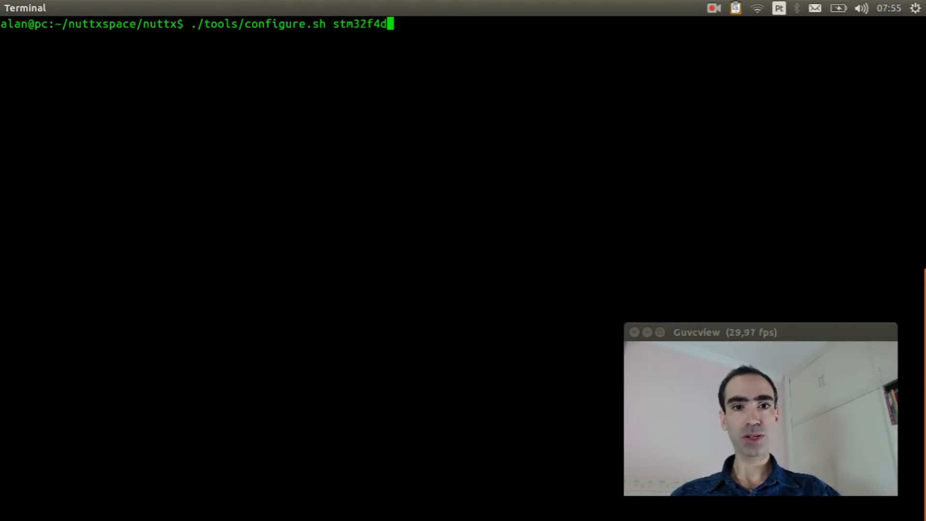
type("iscovery")
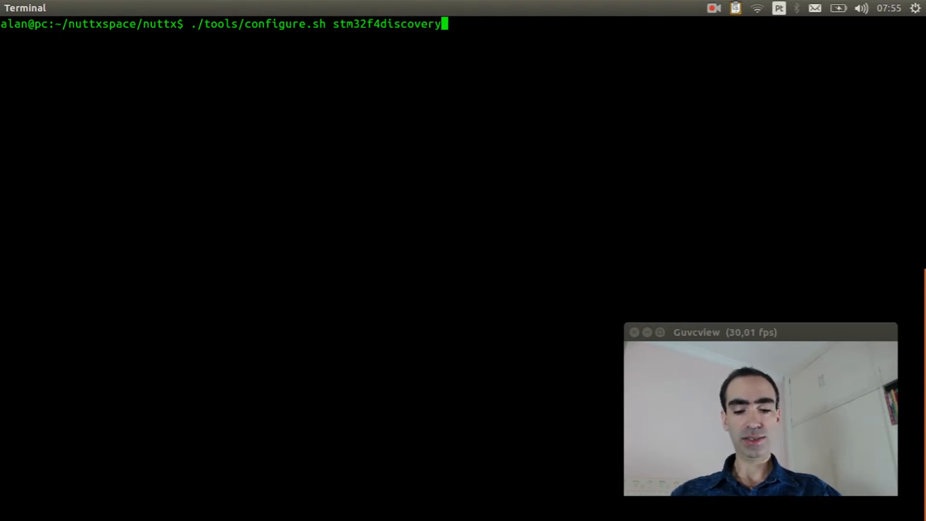
type("/nsh")
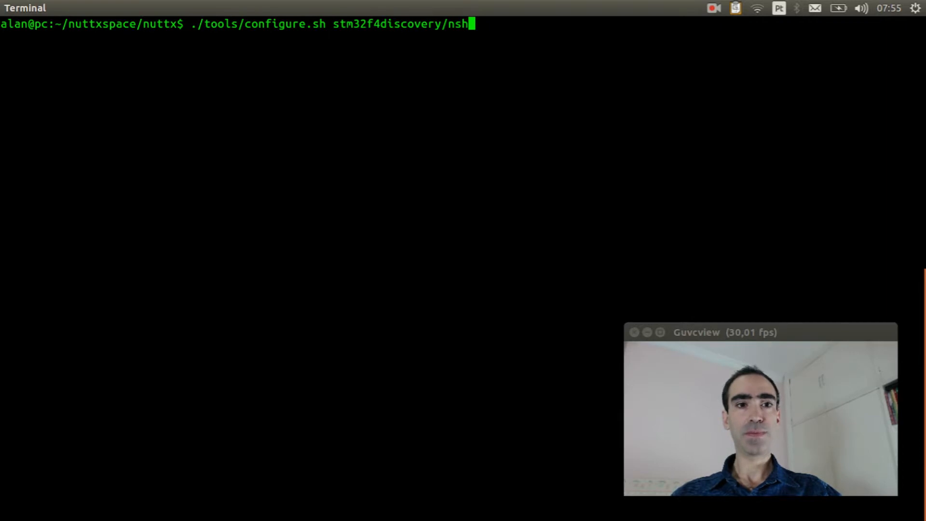
key("Return")
type("make menuc")
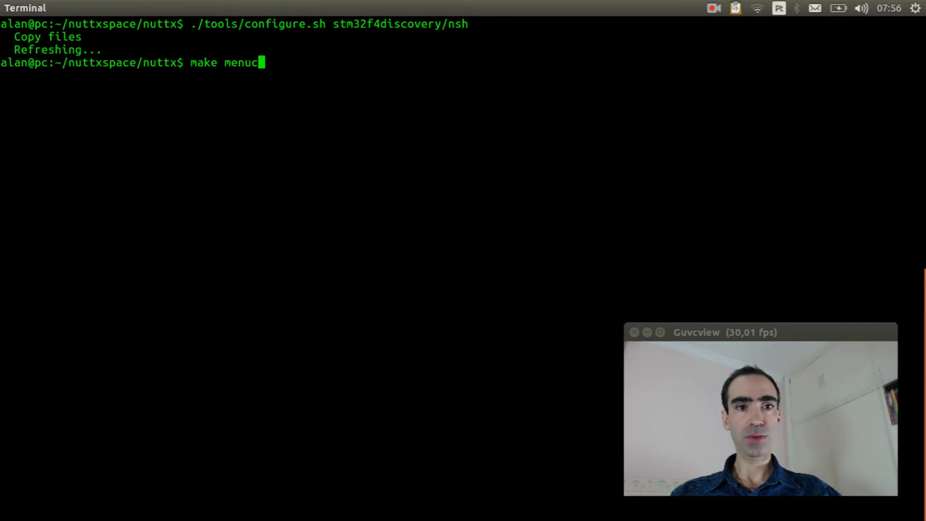
- Launch make menuconfig and glance at Build Setup before returning to the main menu
key("Return")
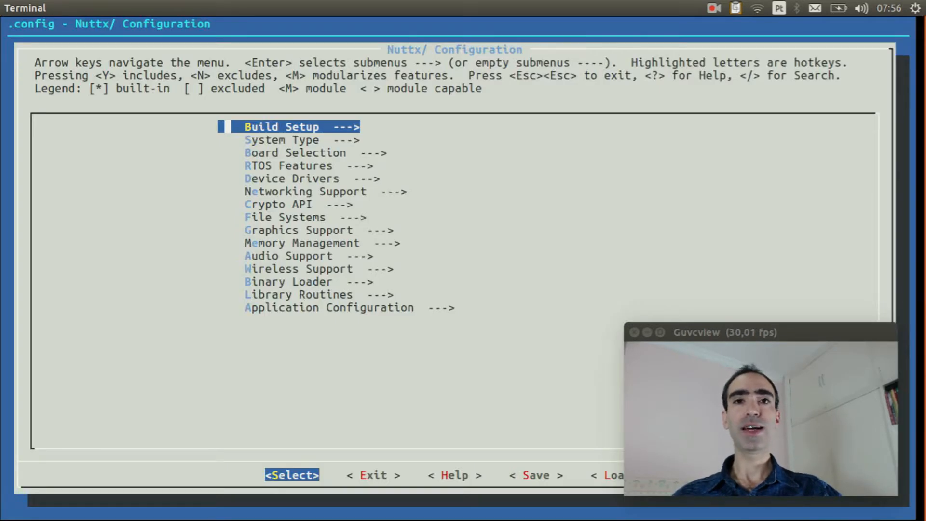
key("Return")
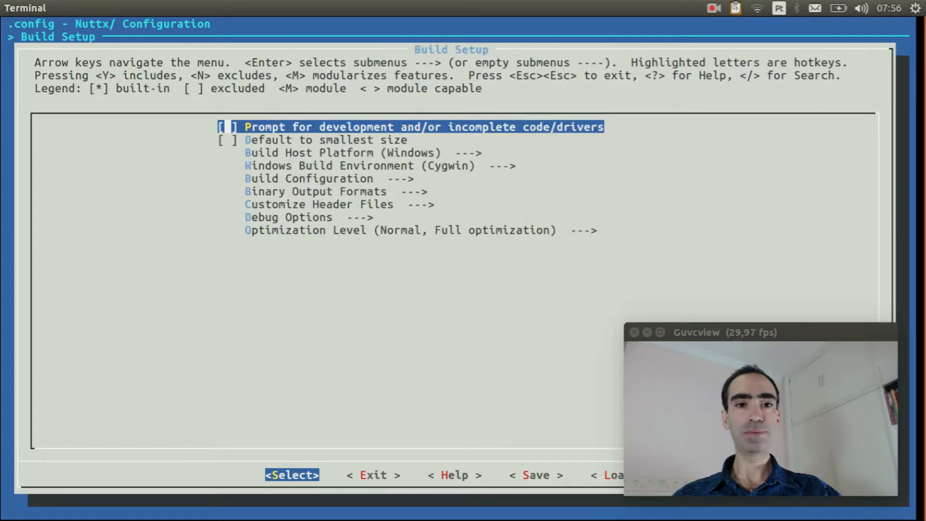
key("Down")
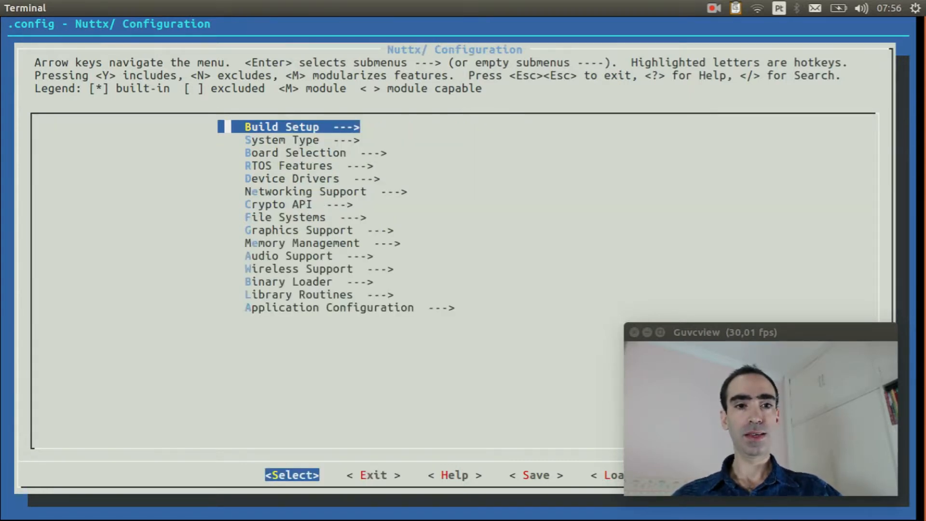
key("Down")
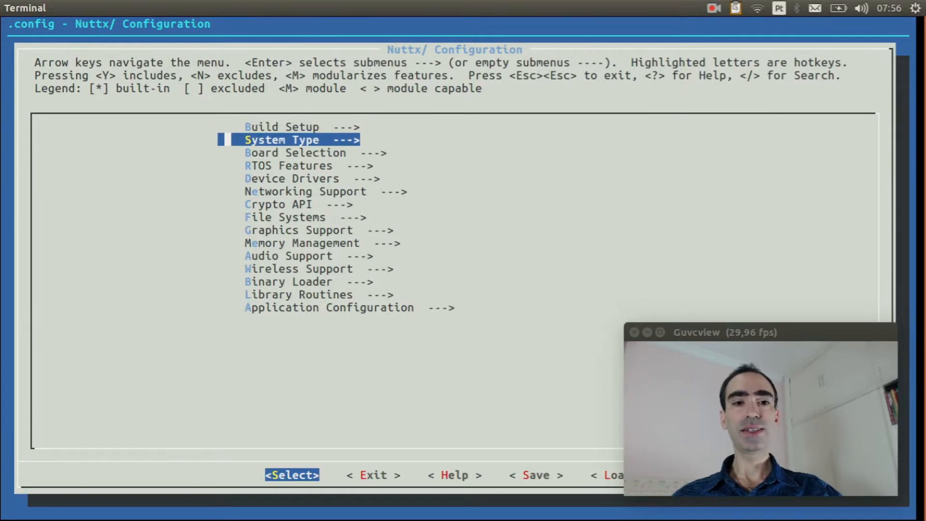
key("Return")
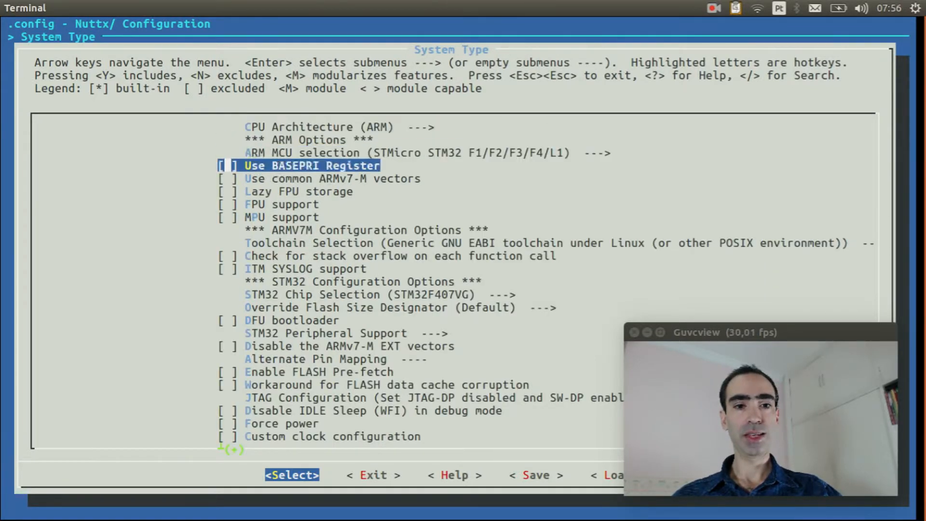
key("Down")
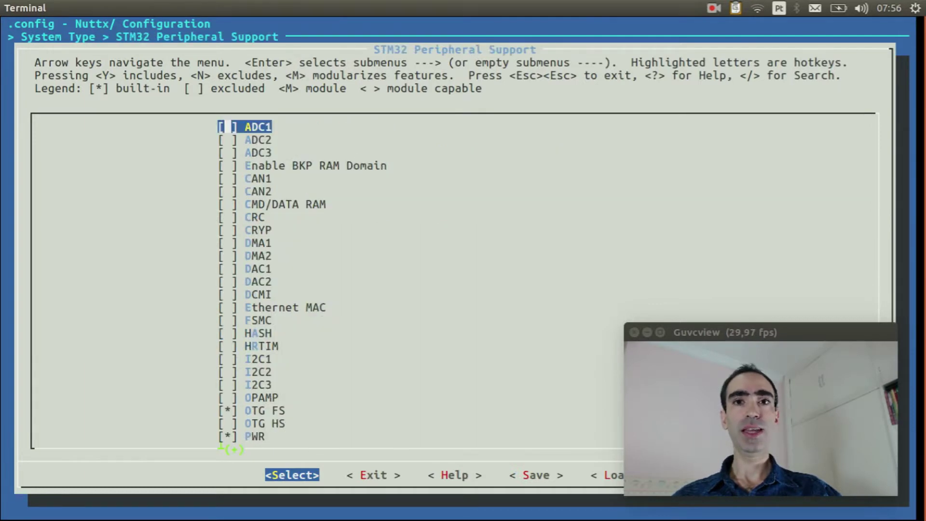
key("Down")
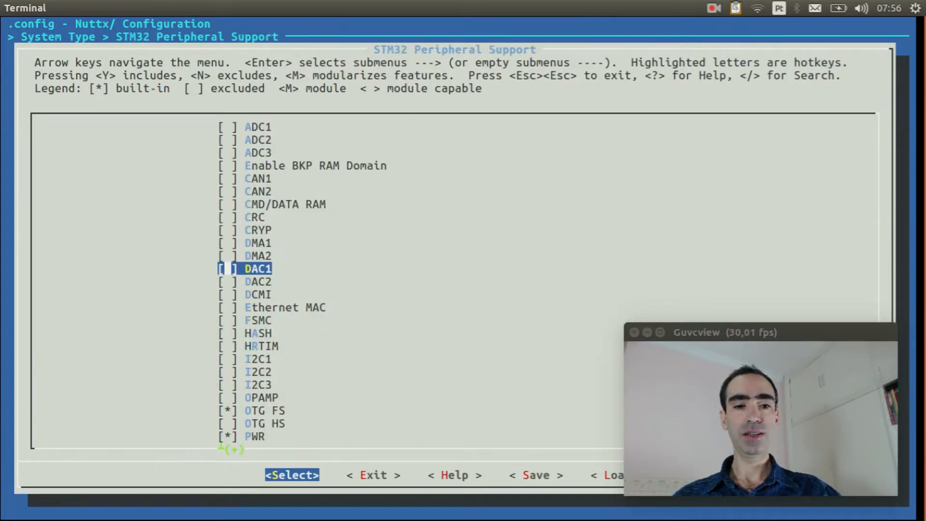
key("Down")
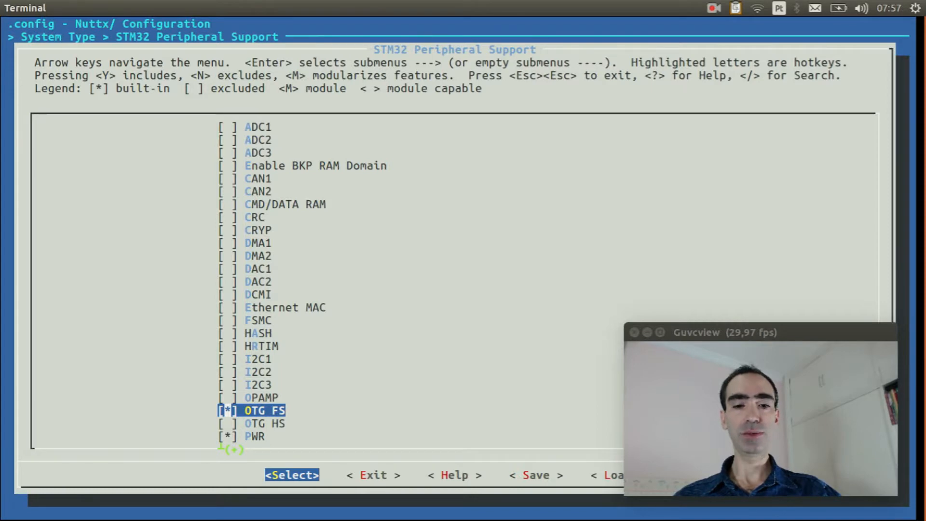
key("Escape")
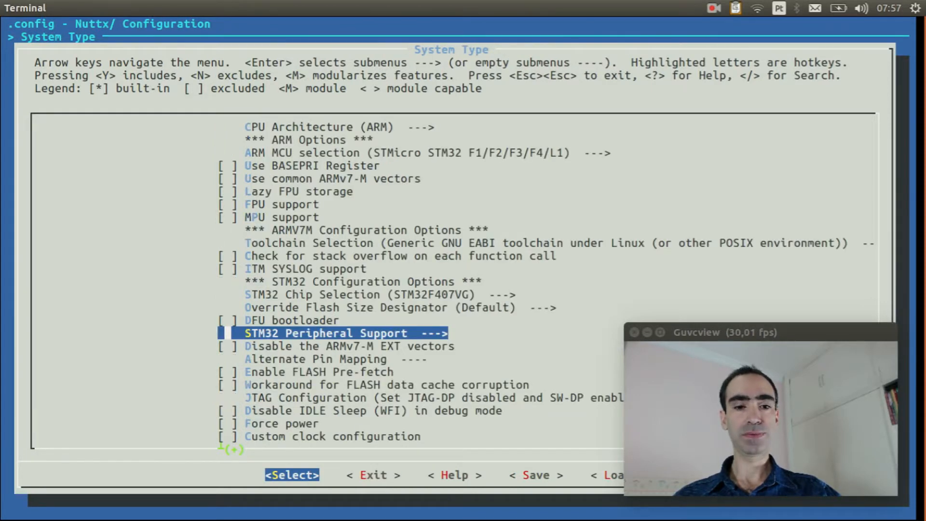
key("Escape")
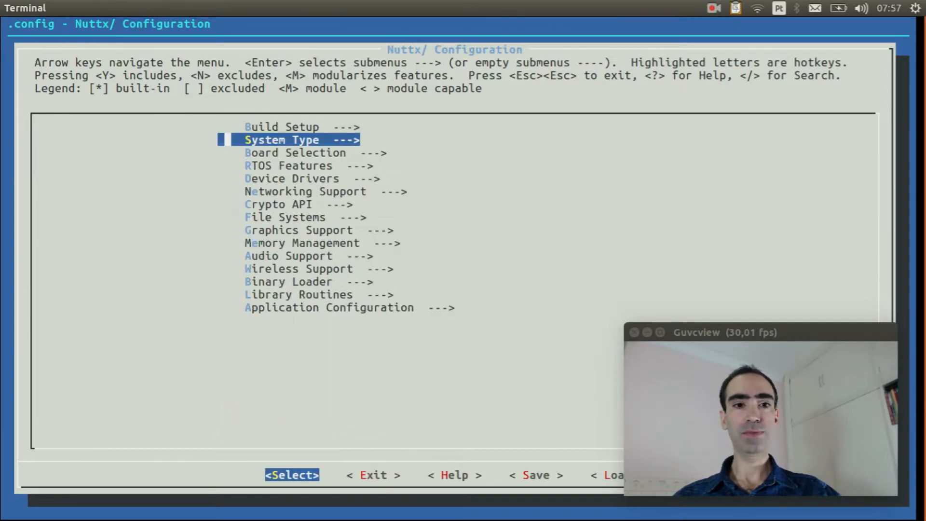
- Enable USB Device Driver Support under Device Drivers
key("Down")
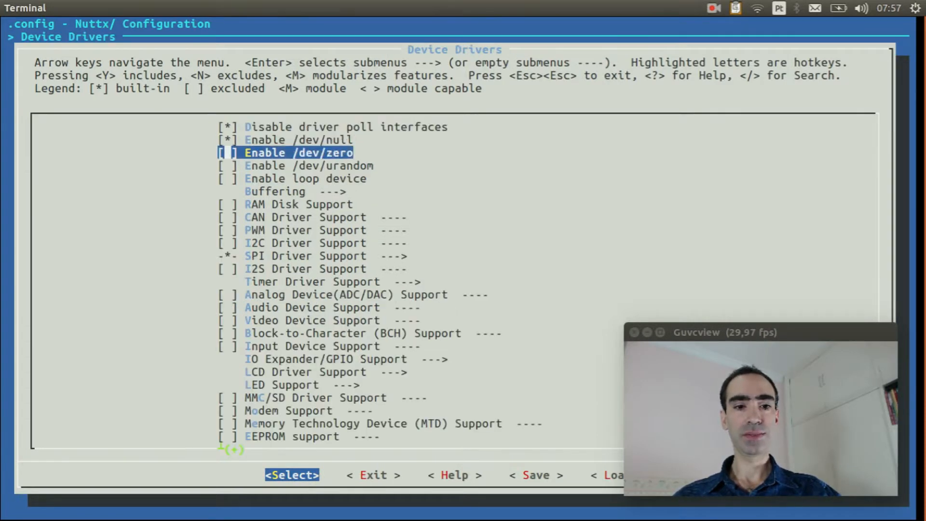
key("Down")
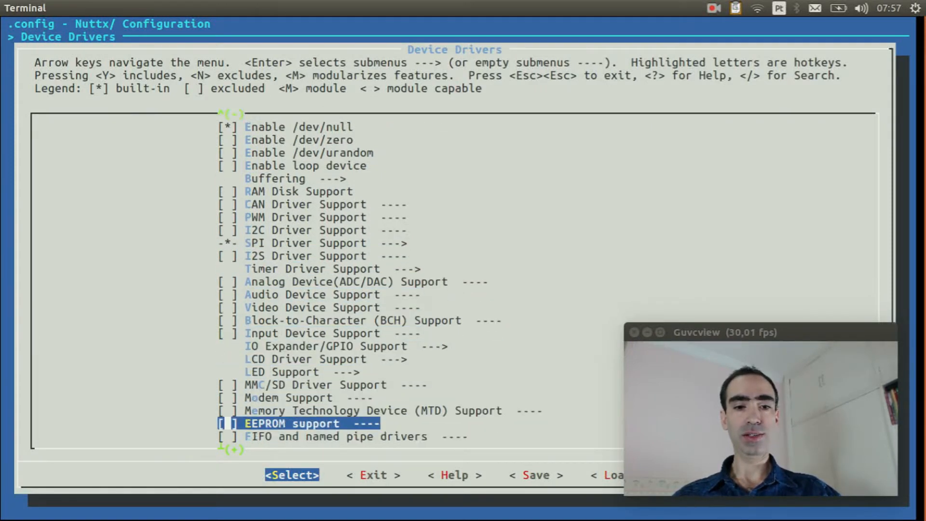
scroll("down", 3)
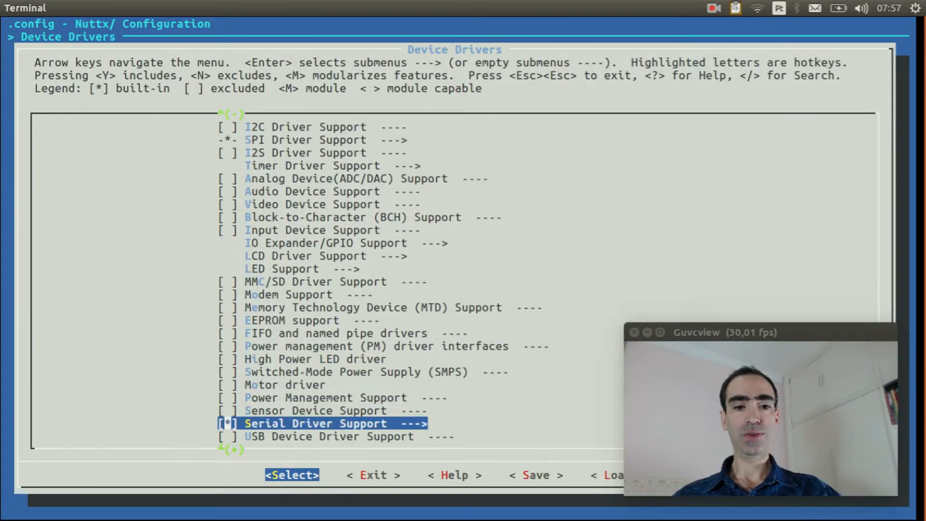
key("Down")
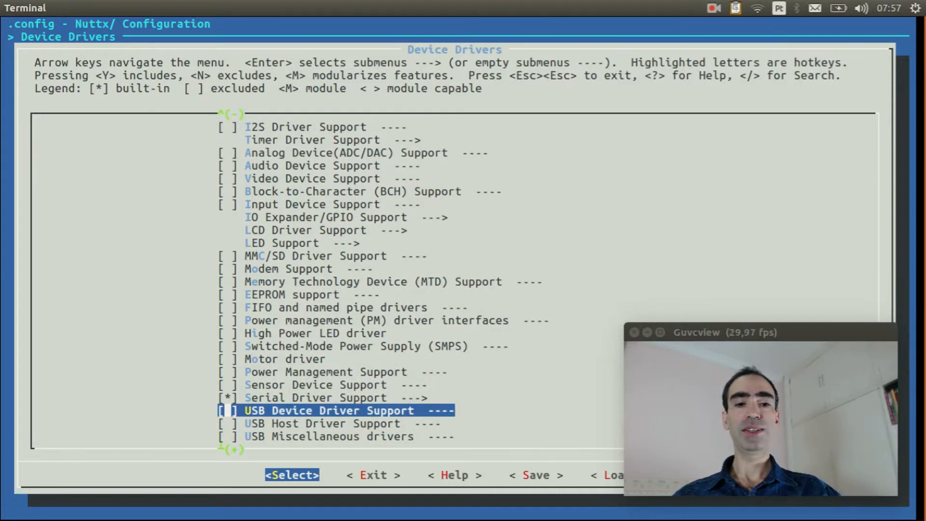
key("y")
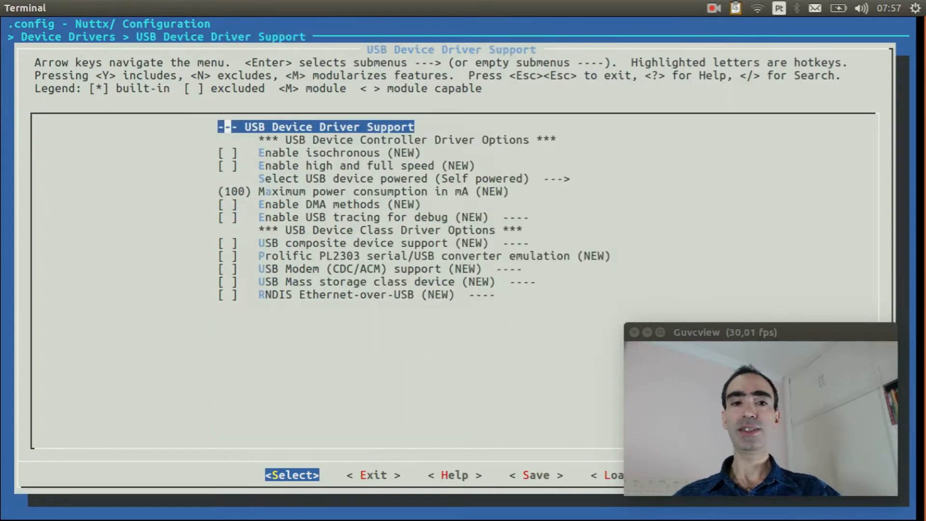
- Enable USB Modem (CDC/ACM) support and set its console options
key("Down")
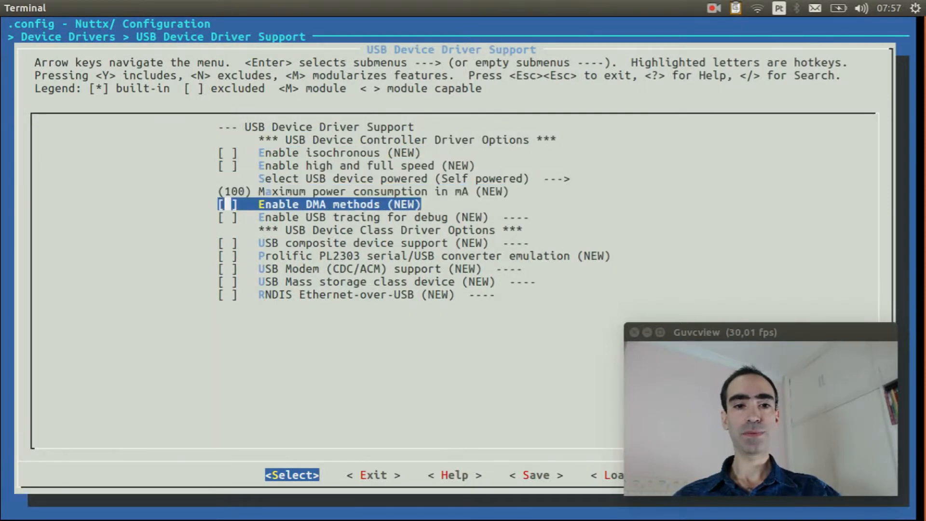
key("Down")
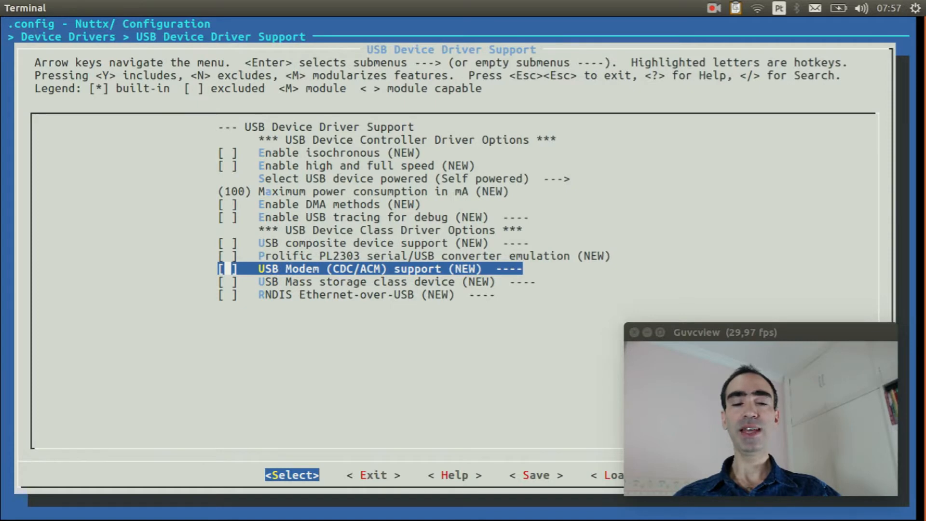
key("y")
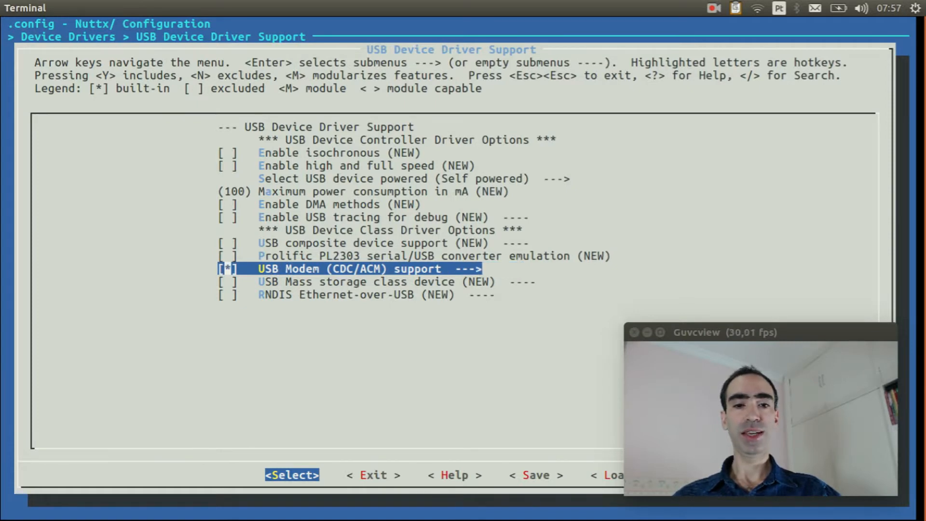
key("Return")
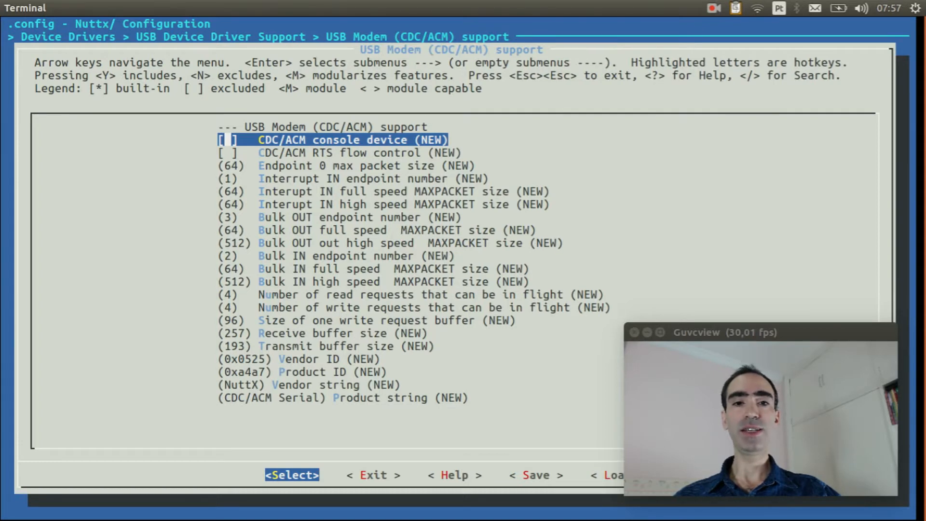
key("y")
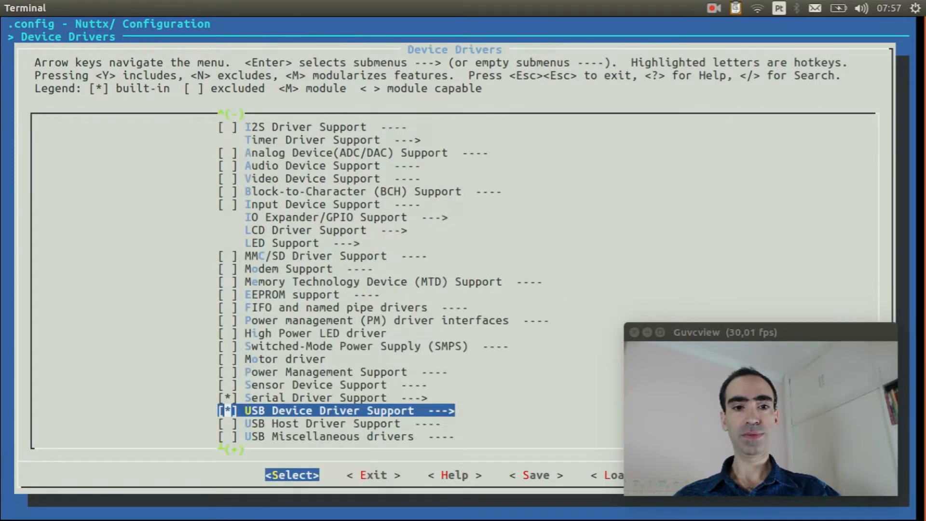
- Set Serial Driver Support's console to No serial console and return to the top menu
key("Up")
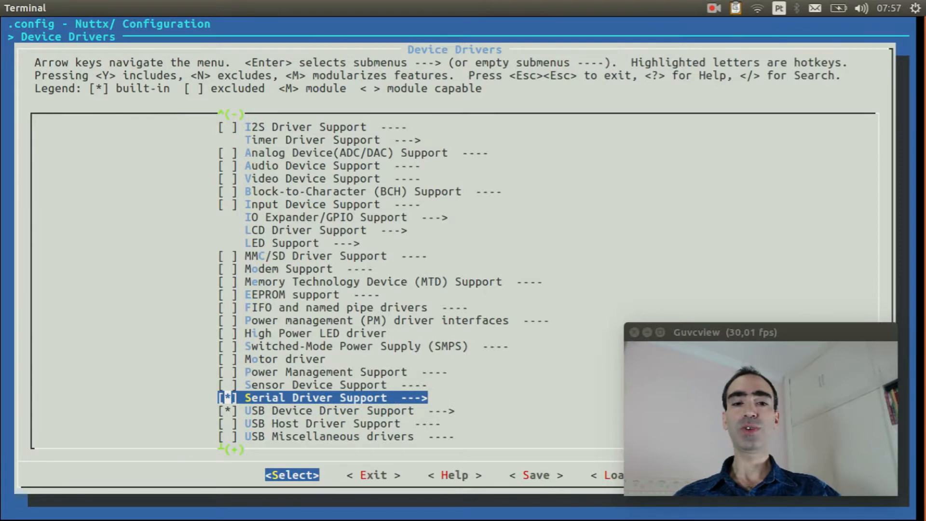
key("Return")
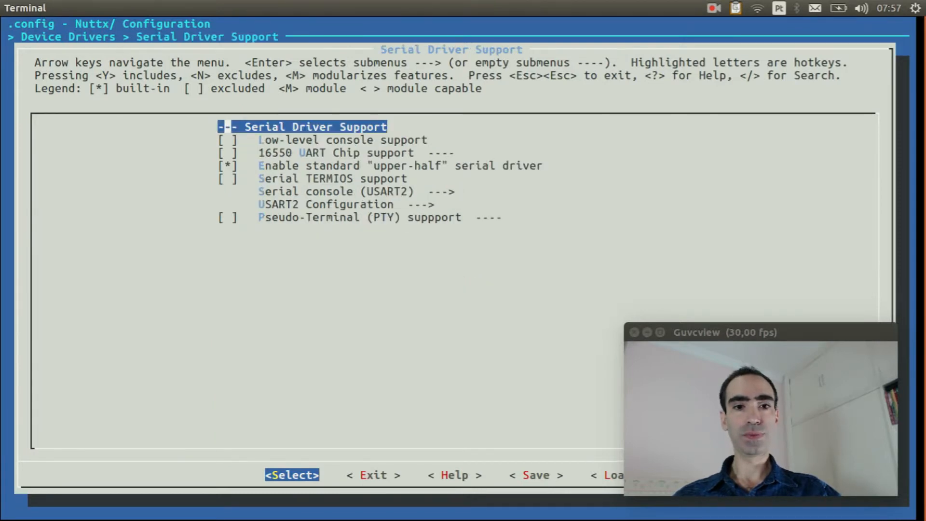
key("Down")
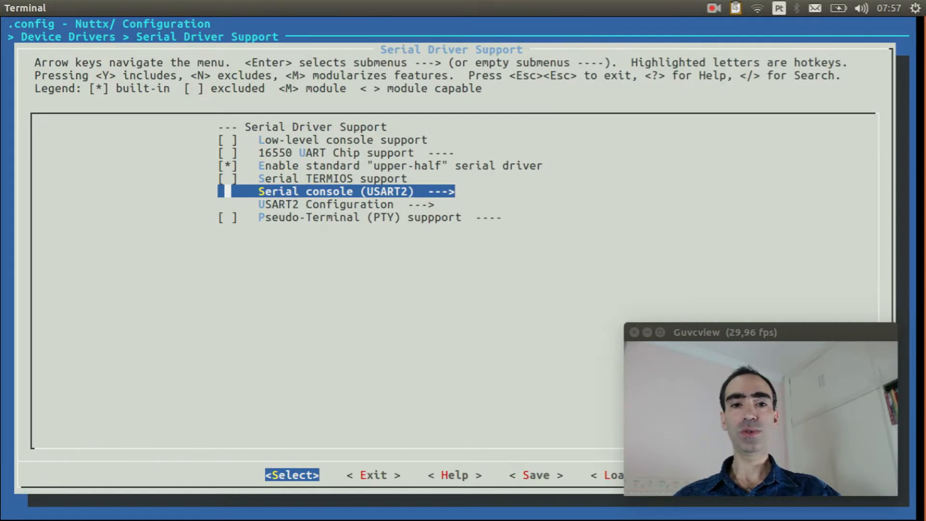
key("Return")
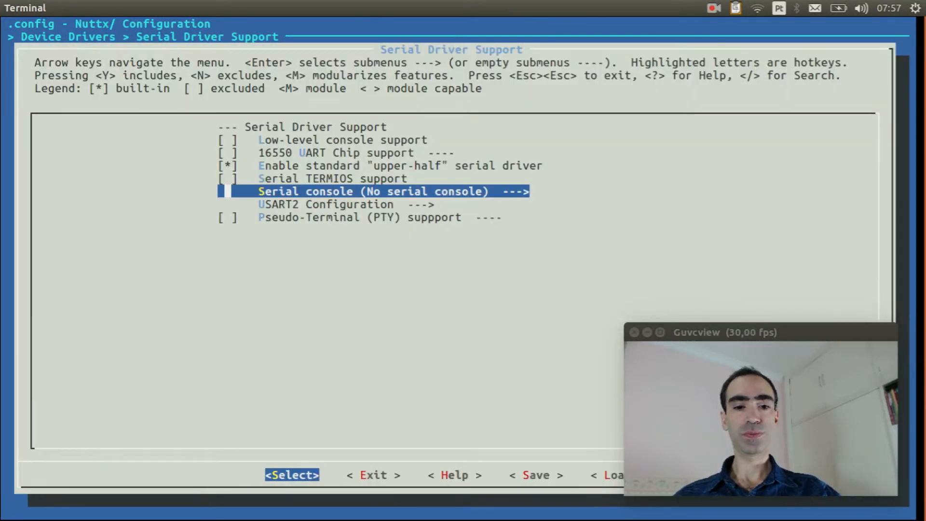
key("Escape")
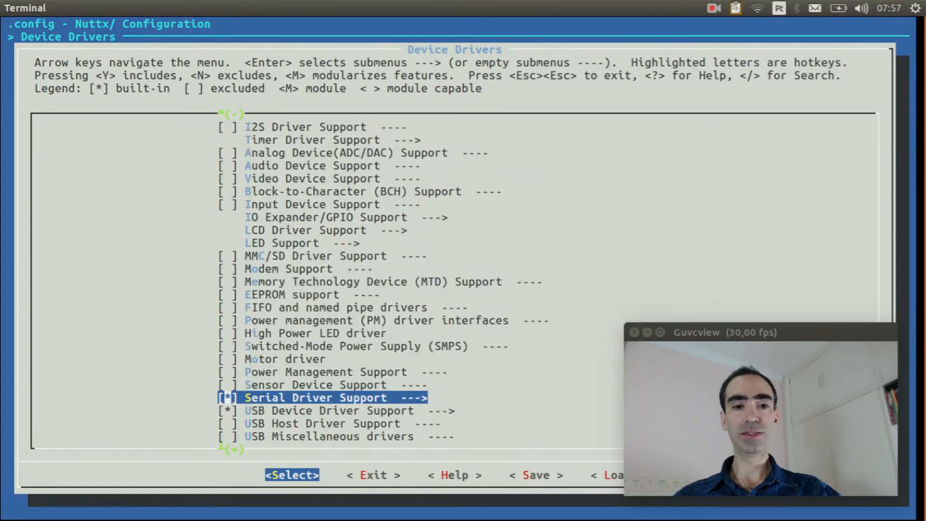
key("Escape")
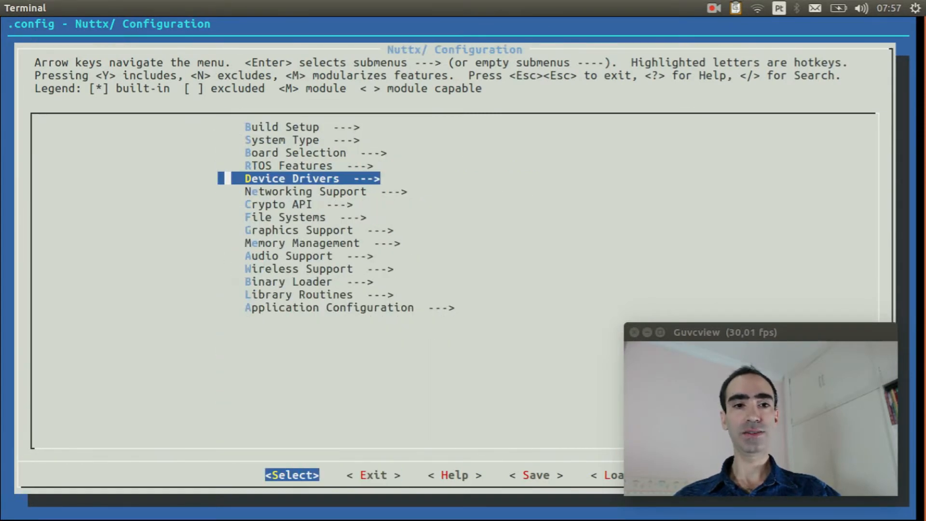
- Enable boardctl() interface and USB device controls in Board Selection, then exit to the save prompt
key("Up")
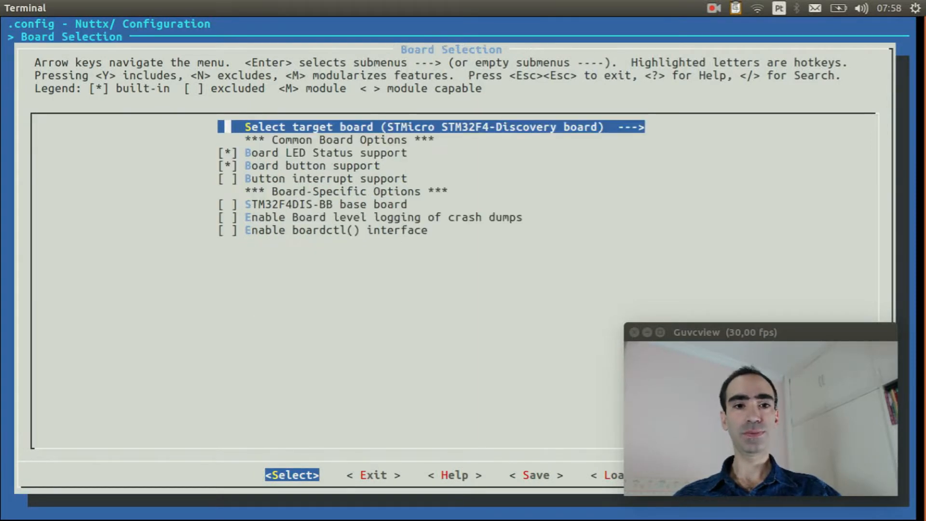
key("Down")
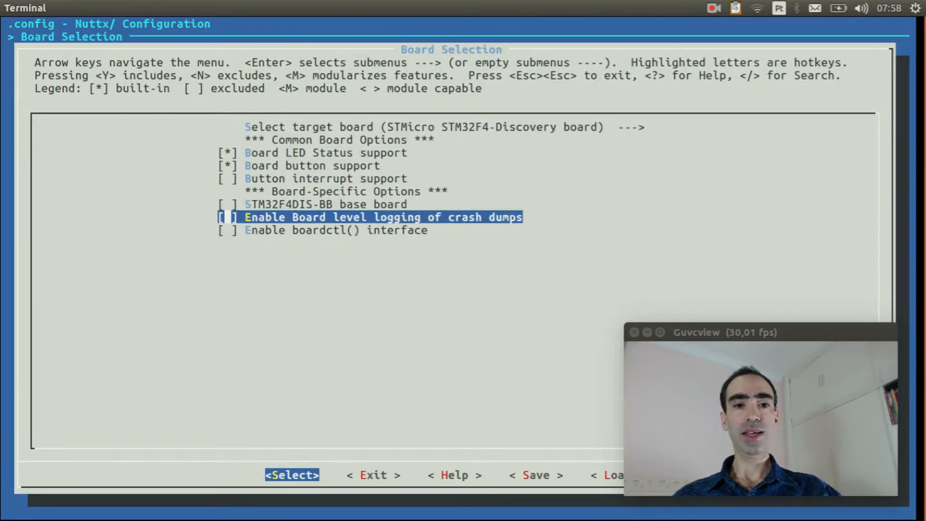
key("Down")
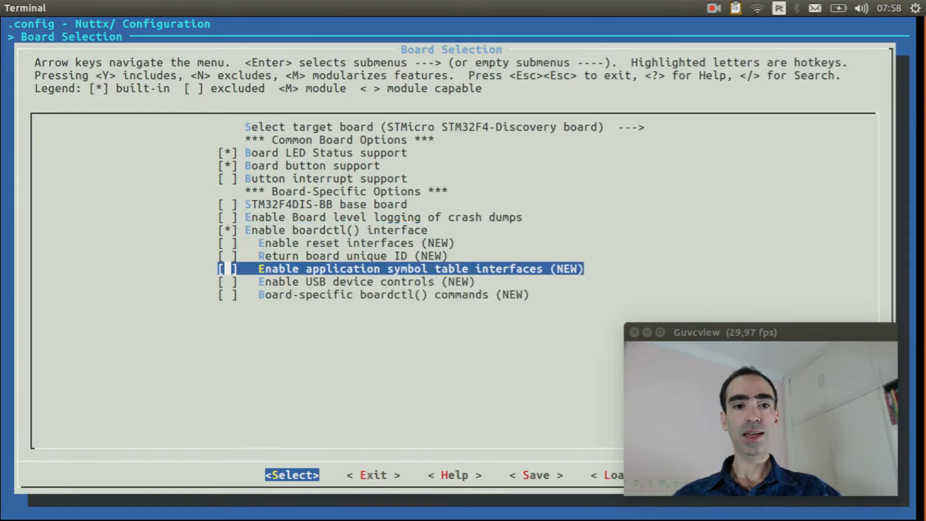
key("Down")
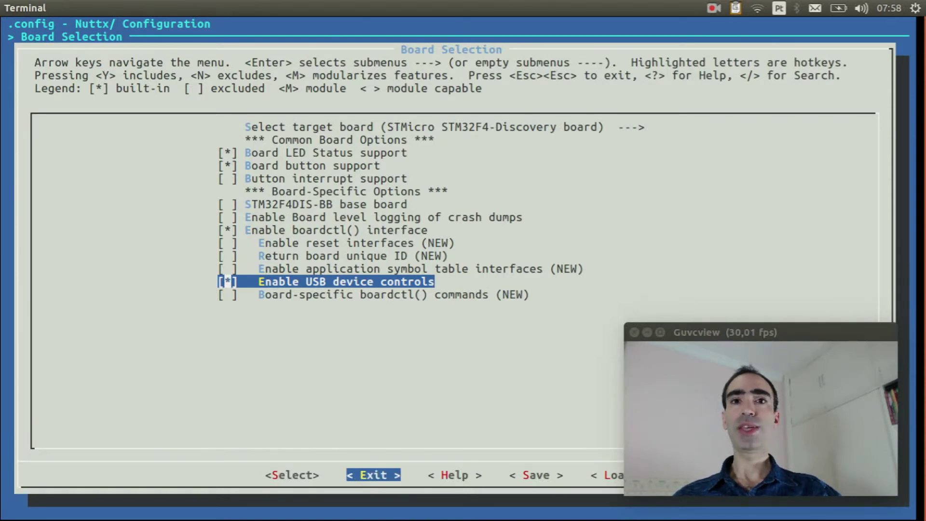
key("Escape")
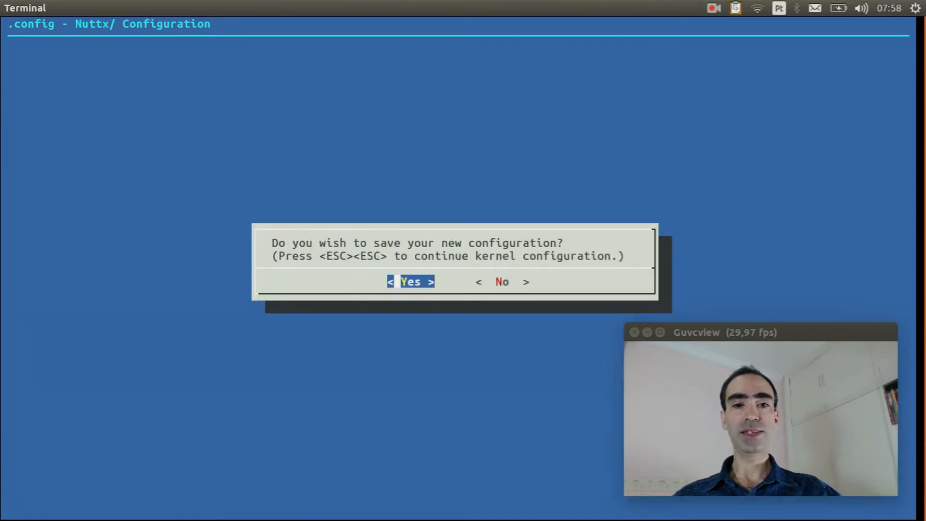
- Save the configuration and build NuttX with make, producing nuttx.hex and nuttx.bin
key("Return")
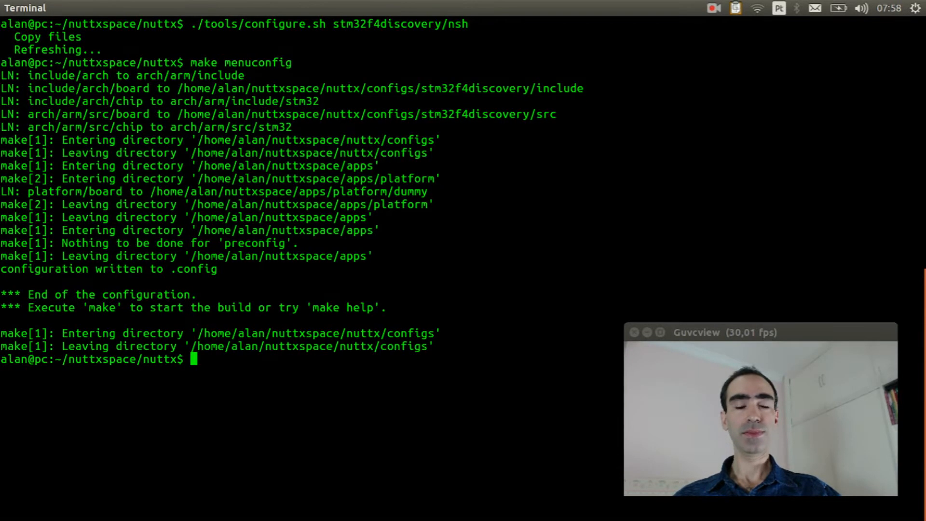
type("make")
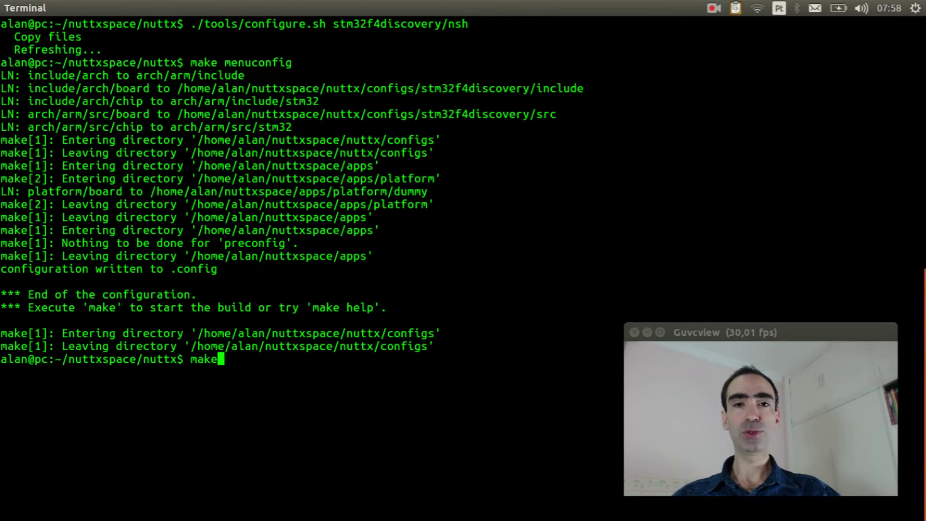
key("Return")
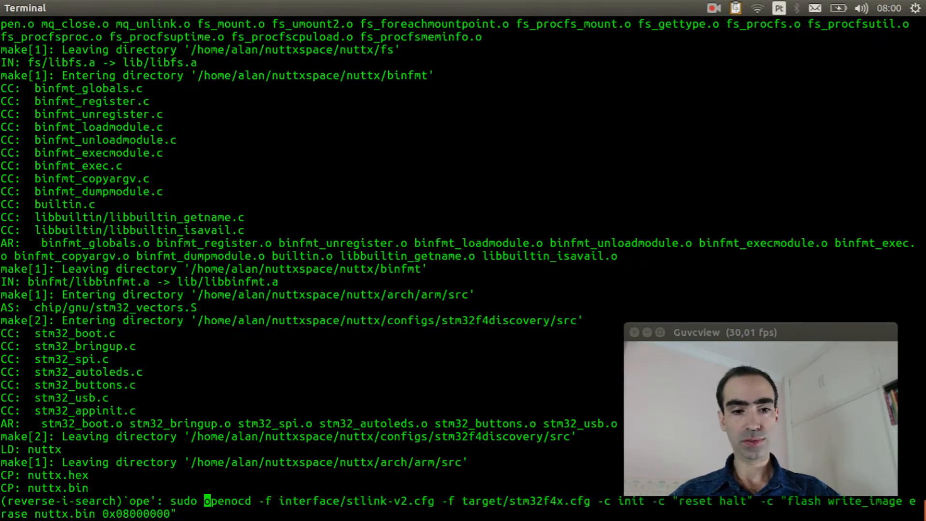
- Run the recalled sudo openocd command to write nuttx.bin (131072 bytes) to flash
key("Return")
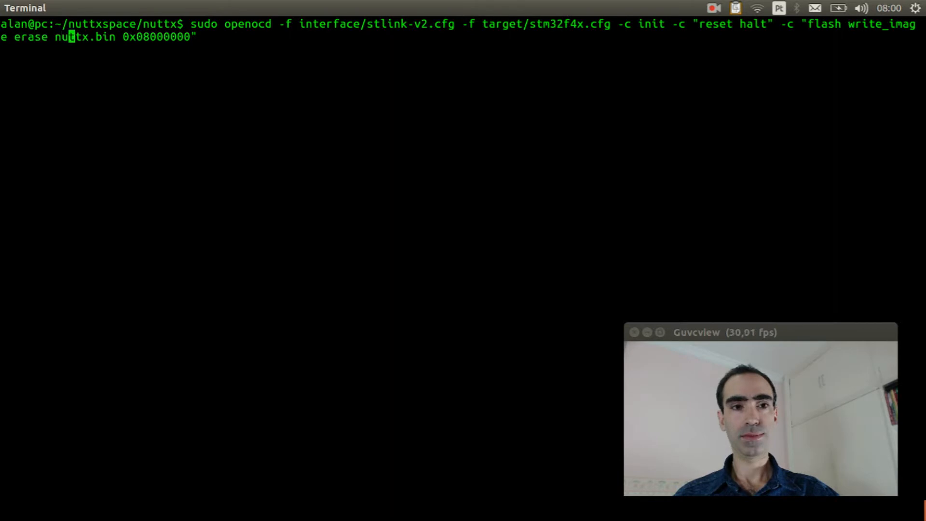
key("Return")
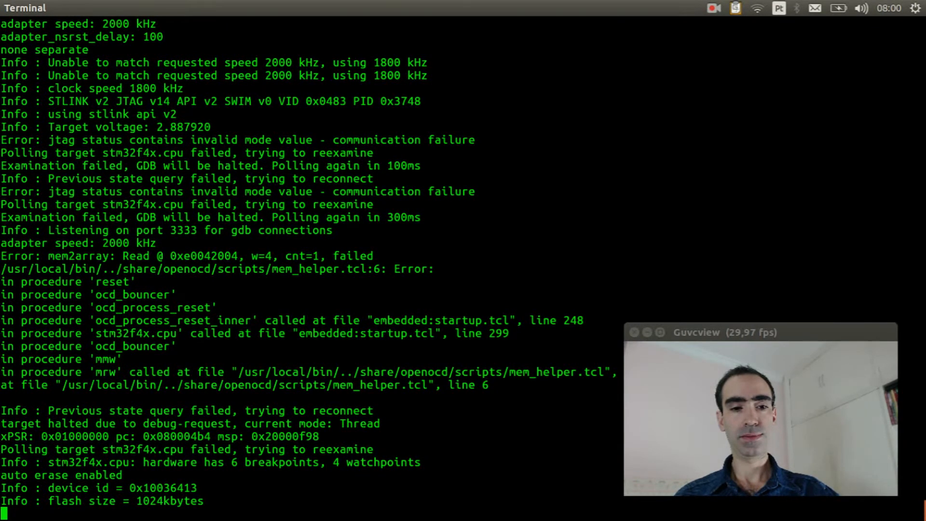
scroll("down", 3)
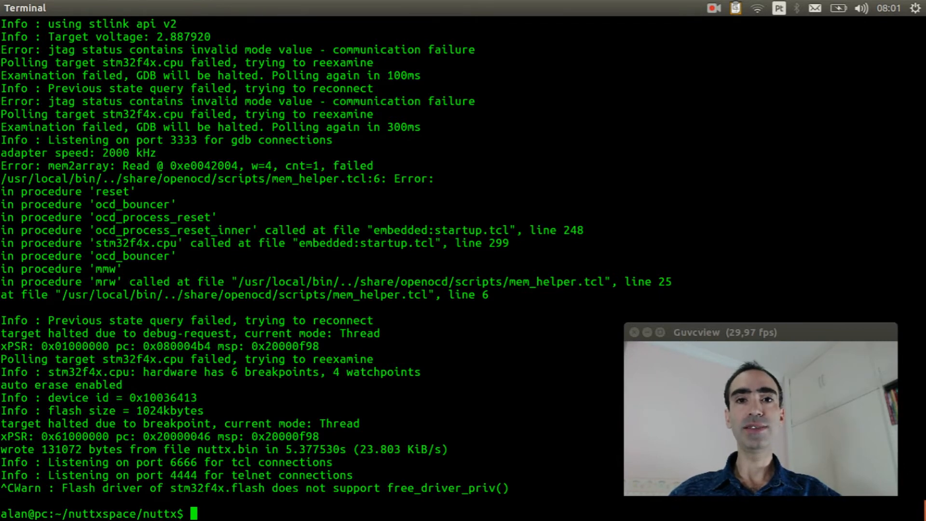
- Check dmesg for the ttyACM0 USB ACM device, then launch minicom -s setup
type("dm")
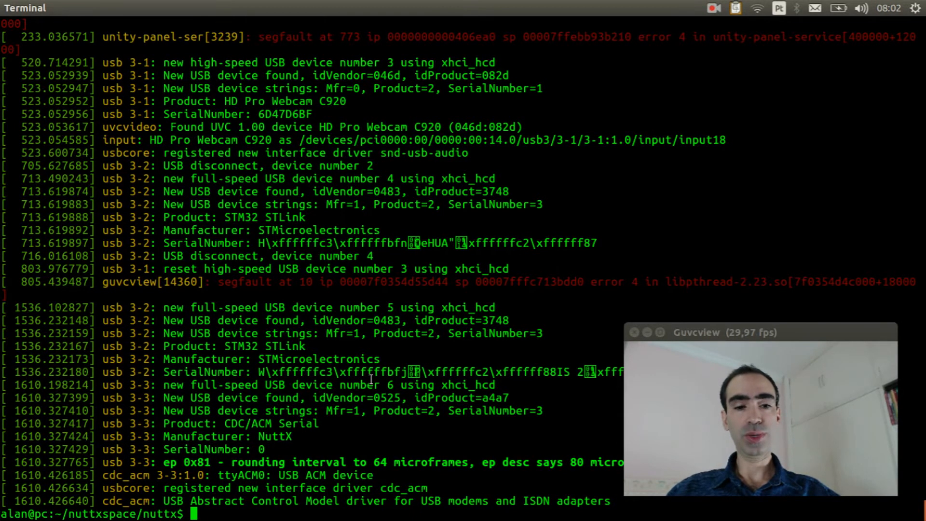
type("mini")
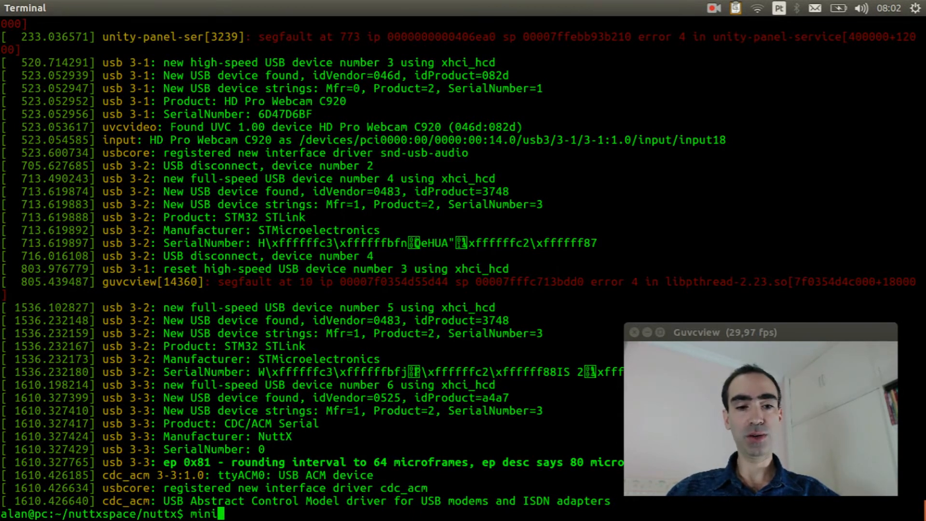
key("Return")
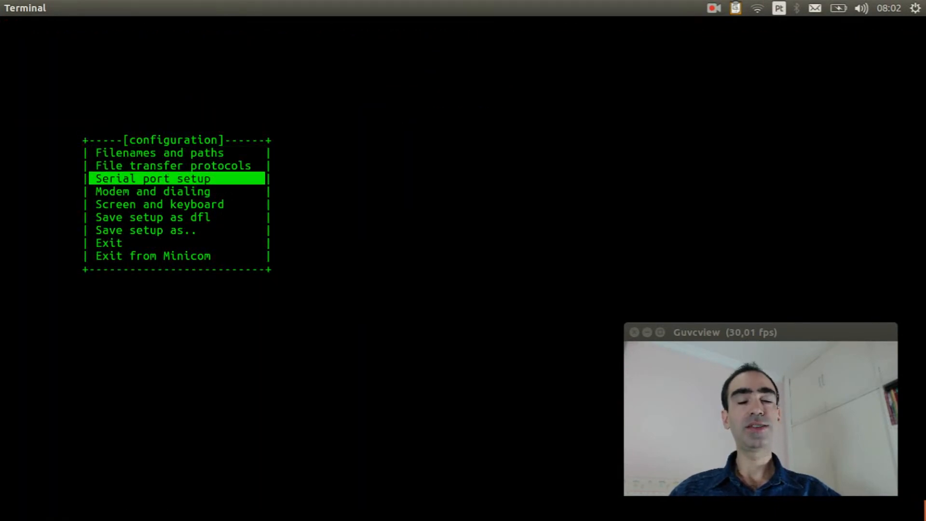
- Change minicom's serial device to /dev/ttyACM0 and start the serial session
key("Return")
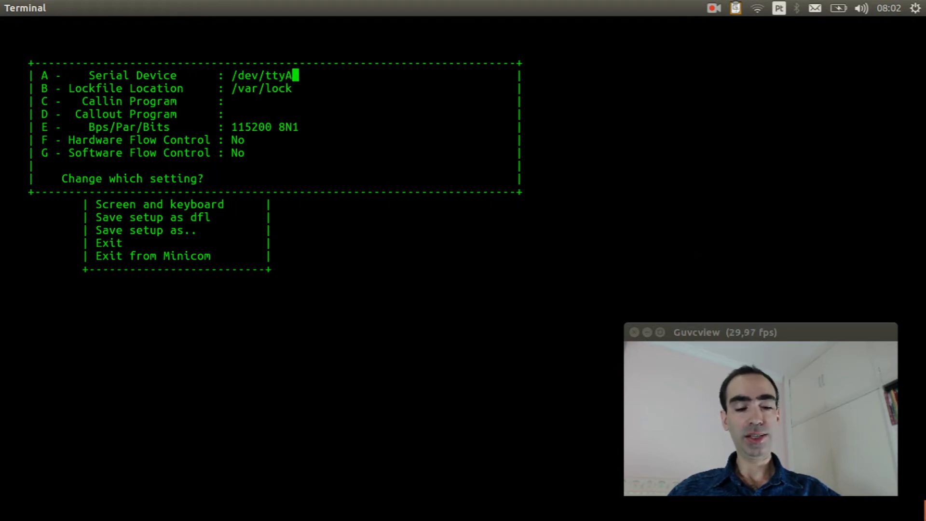
type("CM0")
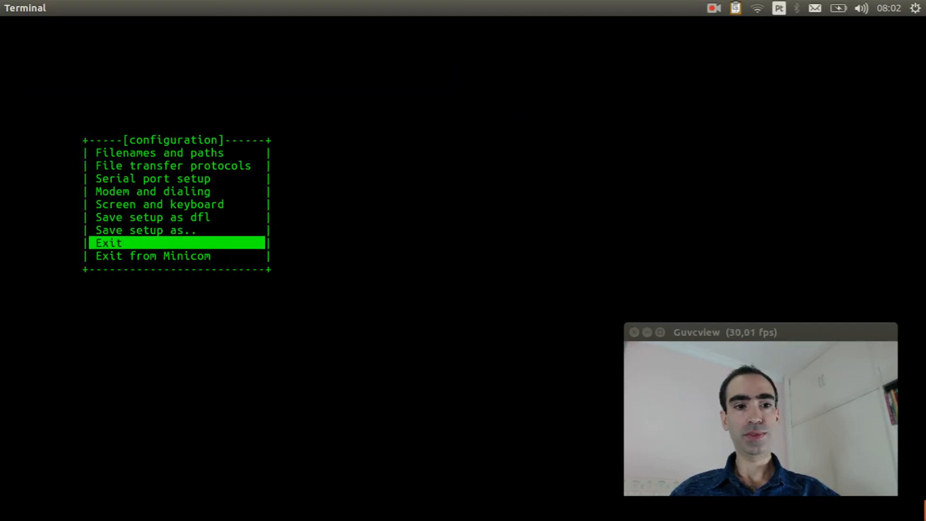
key("Return")
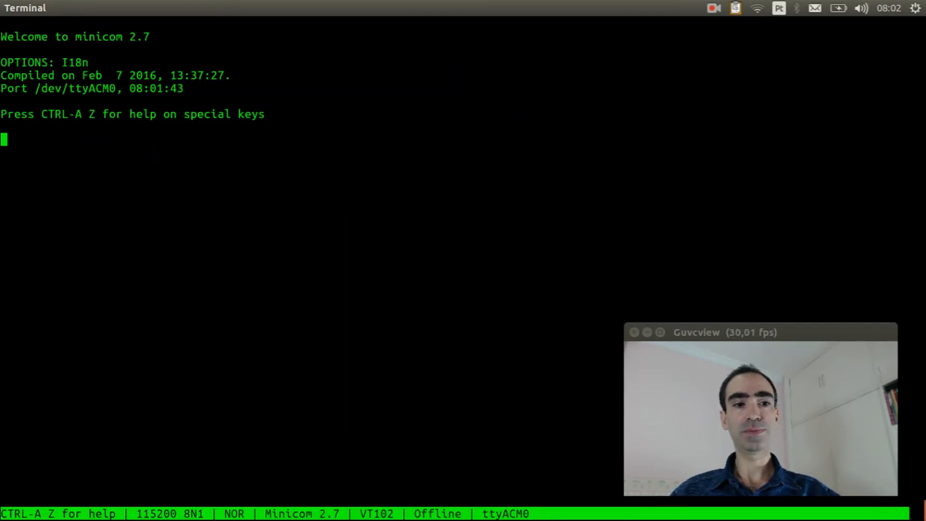